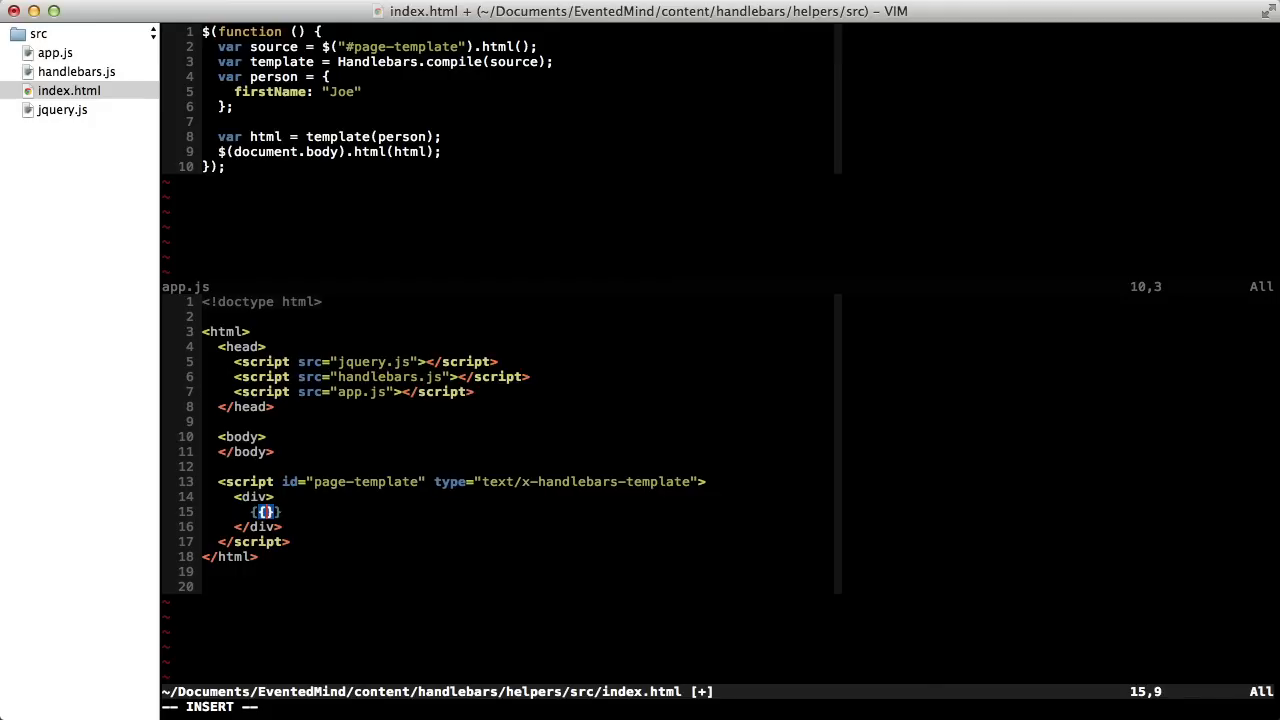
# Step: Put {{displayName}} in the template and start registering a global displayName helper taking person
pyautogui.write('display')
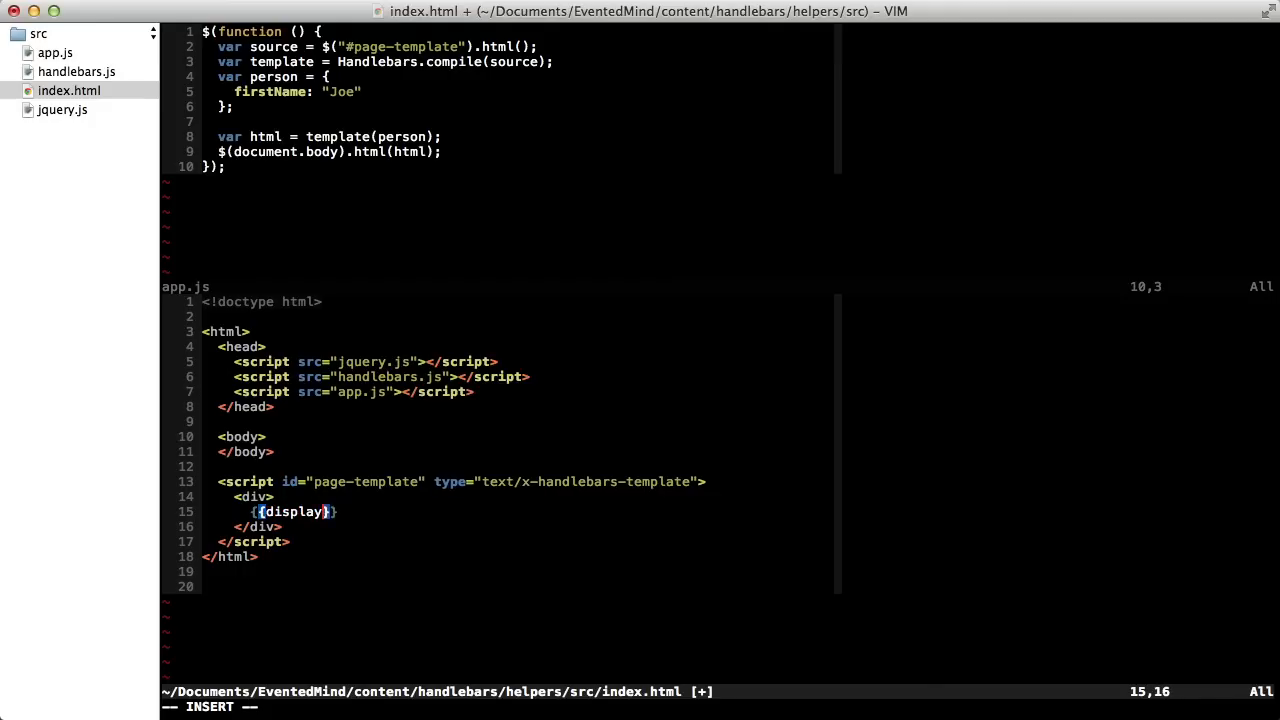
pyautogui.write('Name')
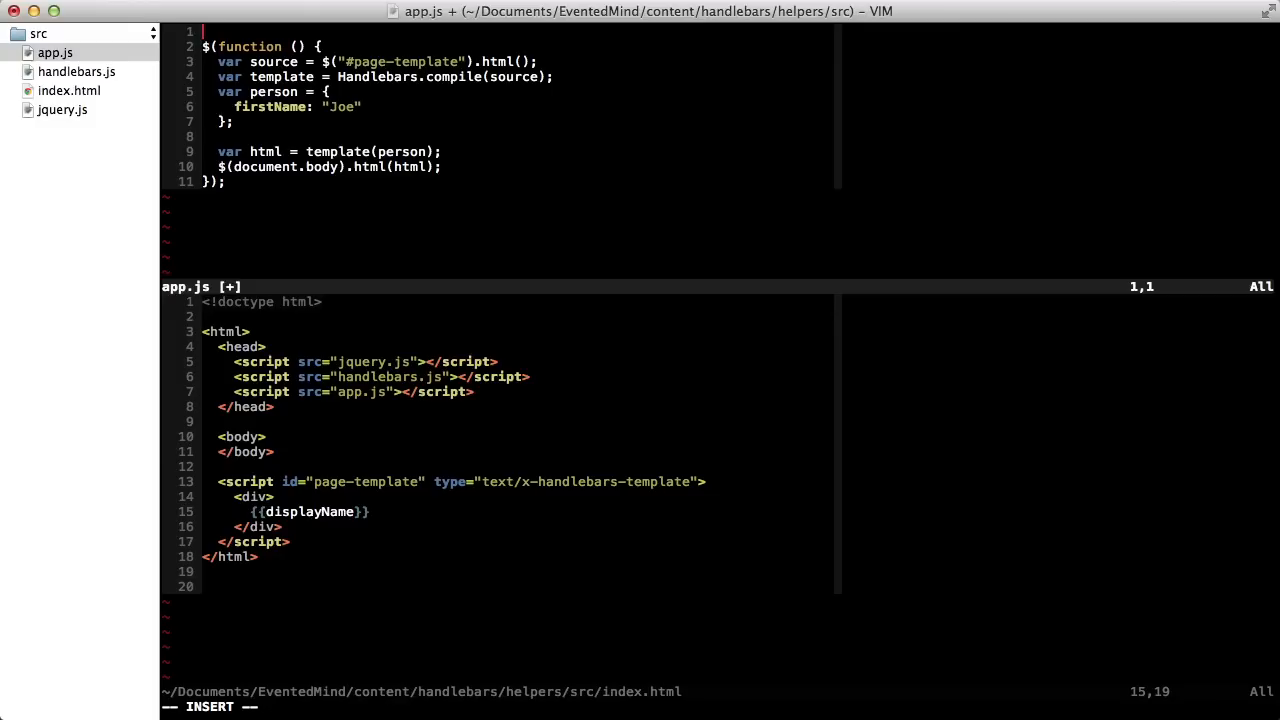
pyautogui.write('Handl')
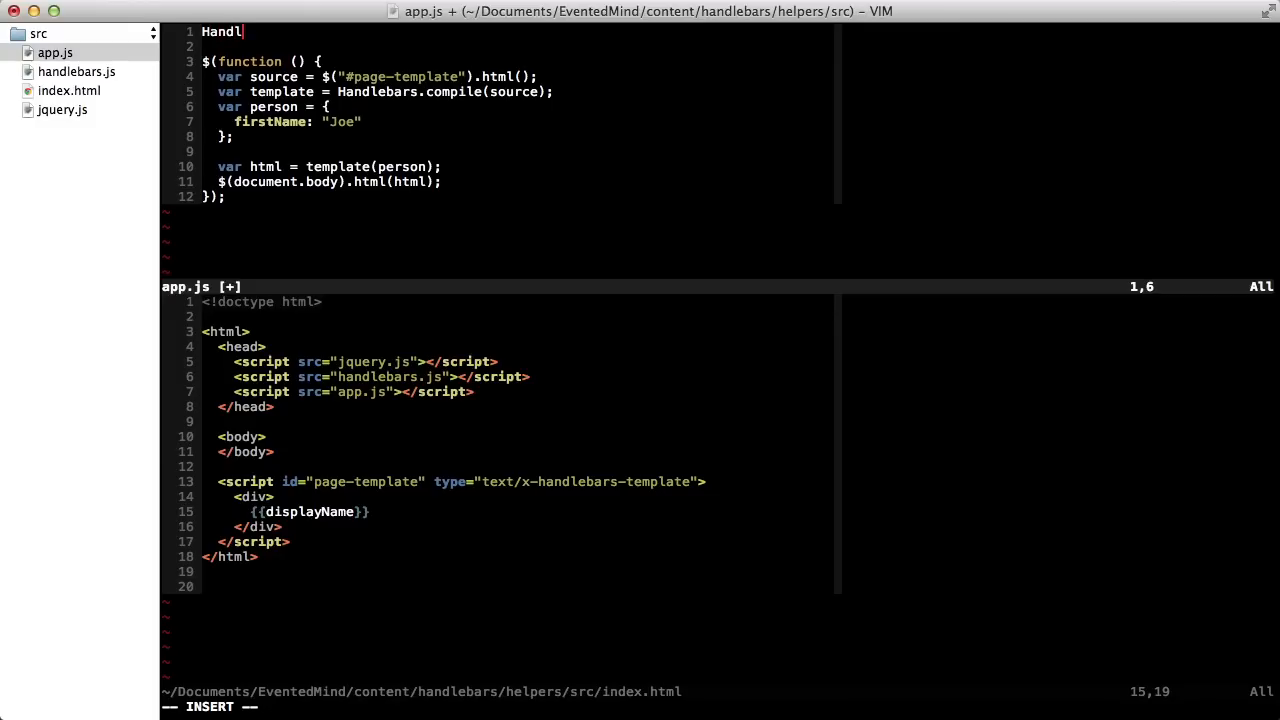
pyautogui.write('ebars.register')
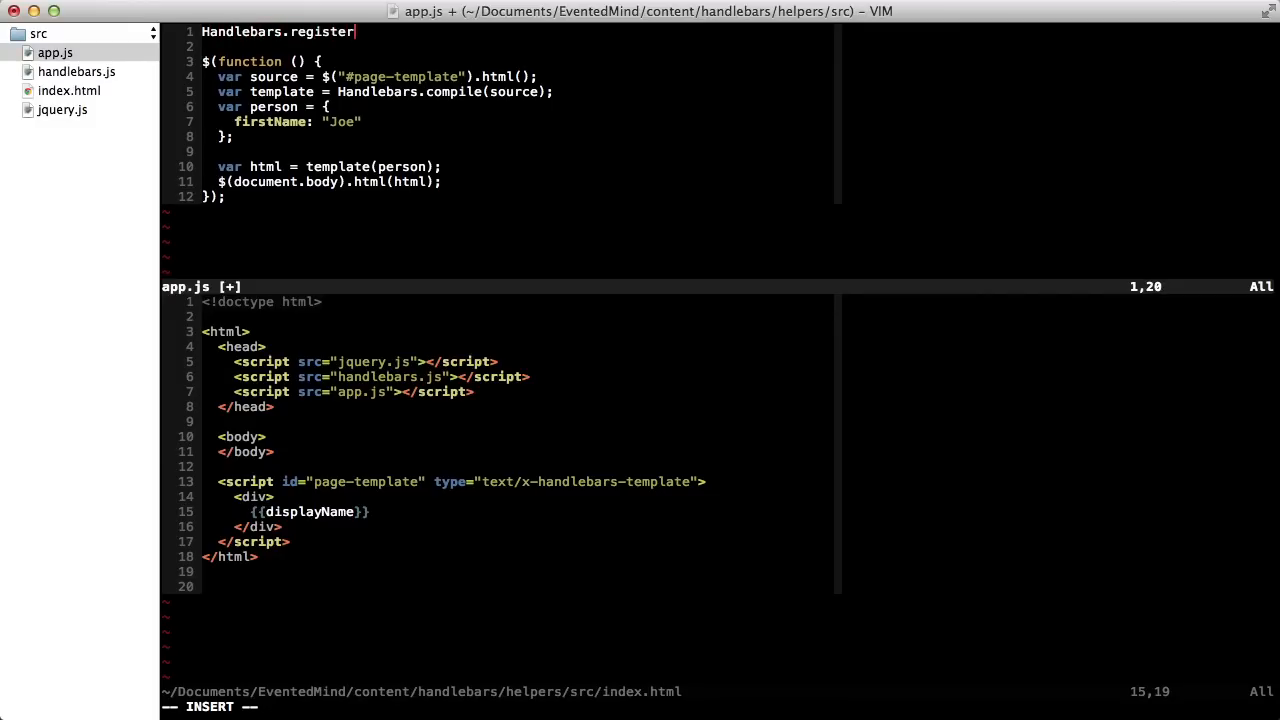
pyautogui.write('Helper("')
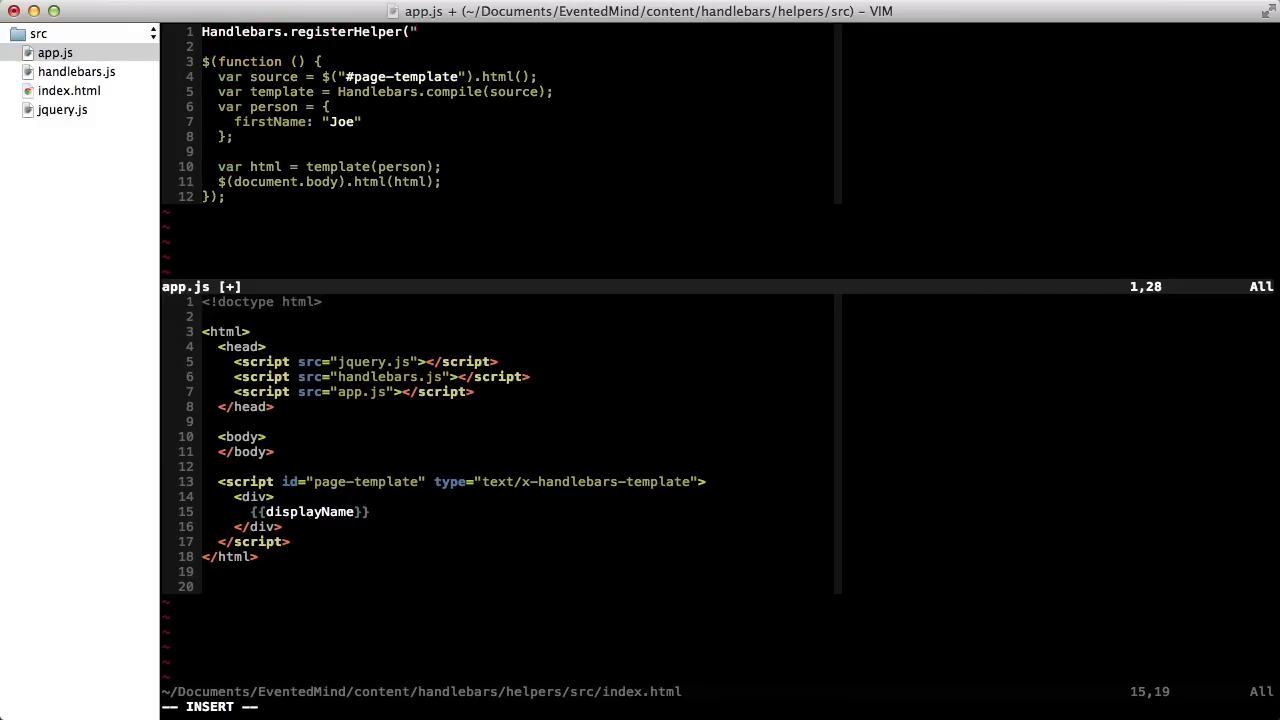
pyautogui.write('displayName"')
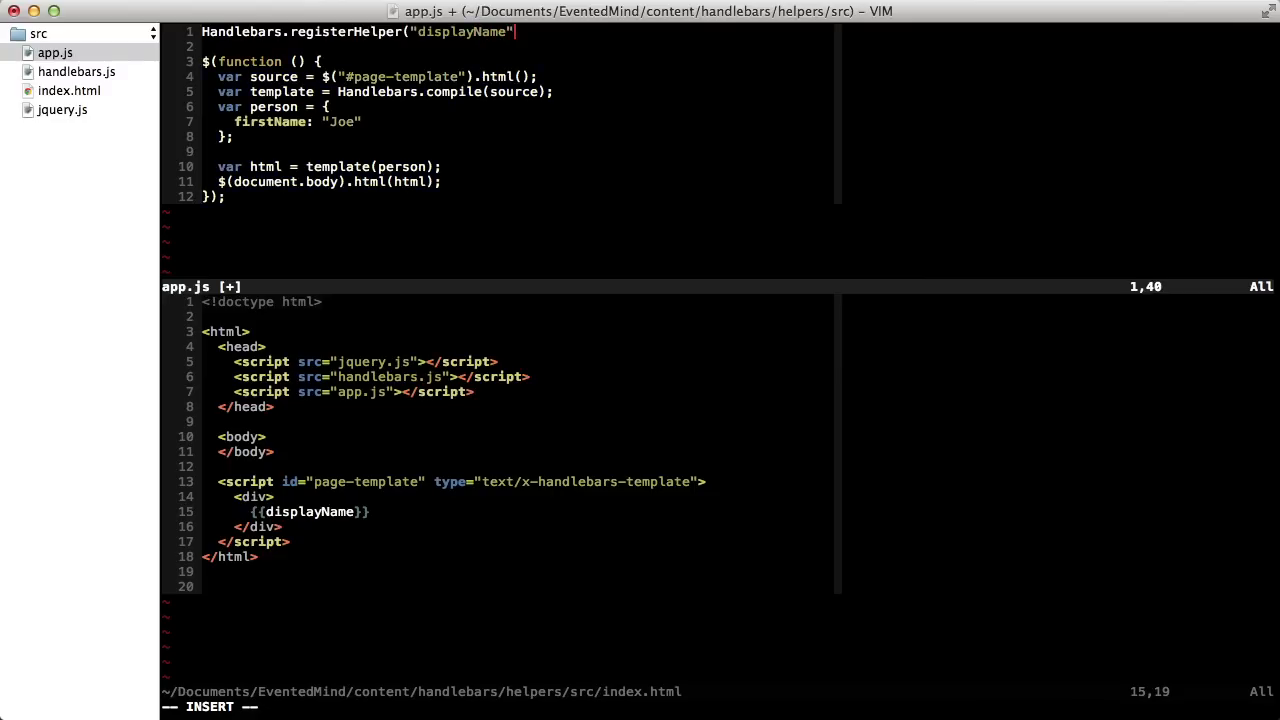
pyautogui.write(', function (person) {')
pyautogui.write('});')
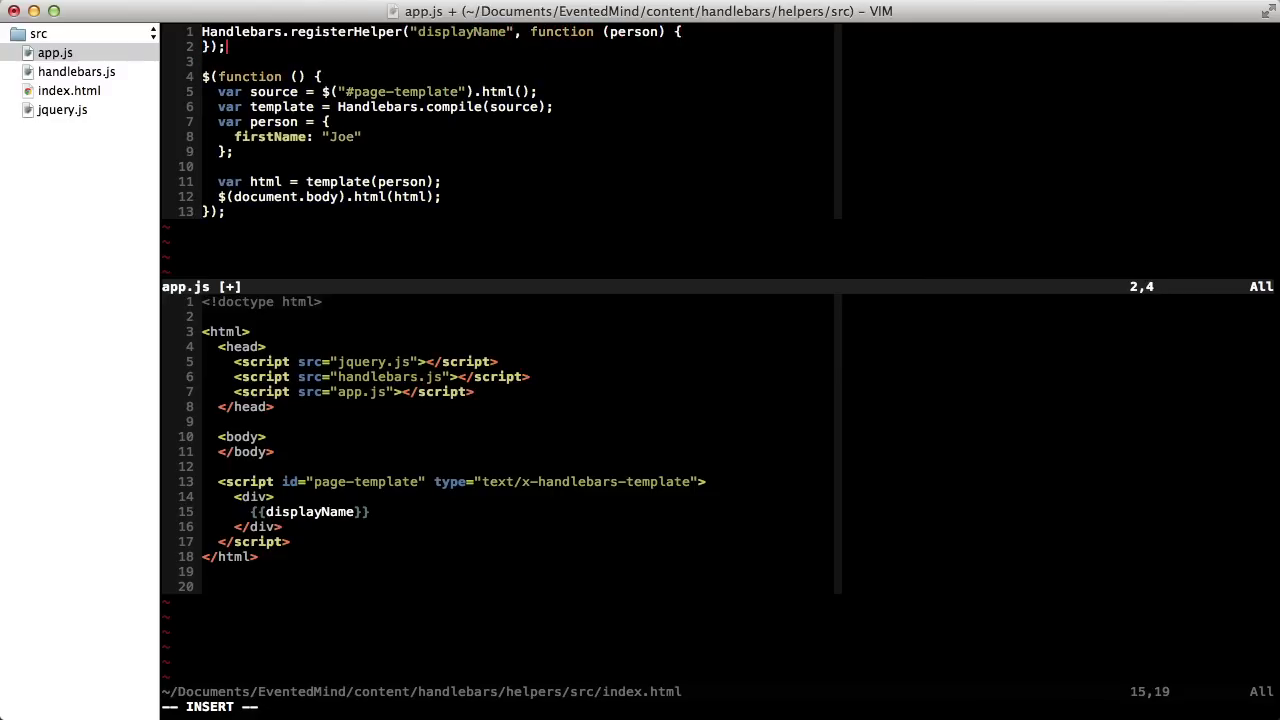
# Step: Make the helper return [person.firstName, person.lastName].join(" ")
pyautogui.press('Return')
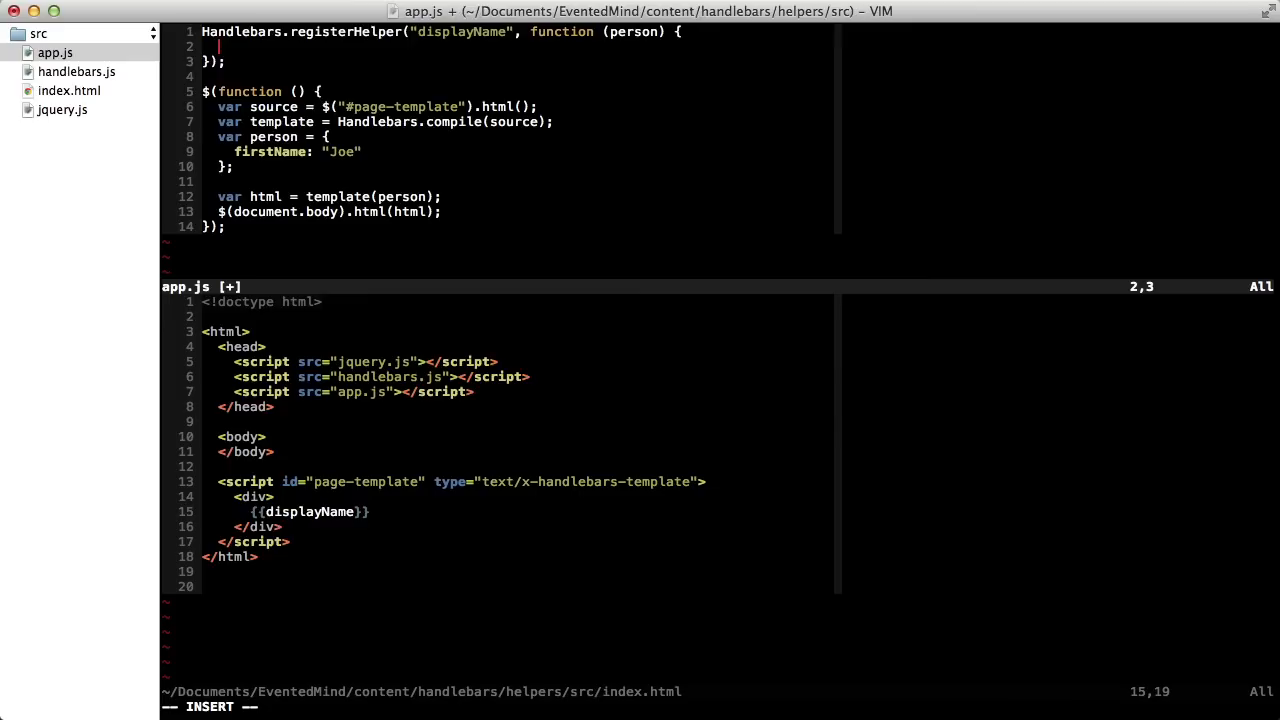
pyautogui.write('return [person')
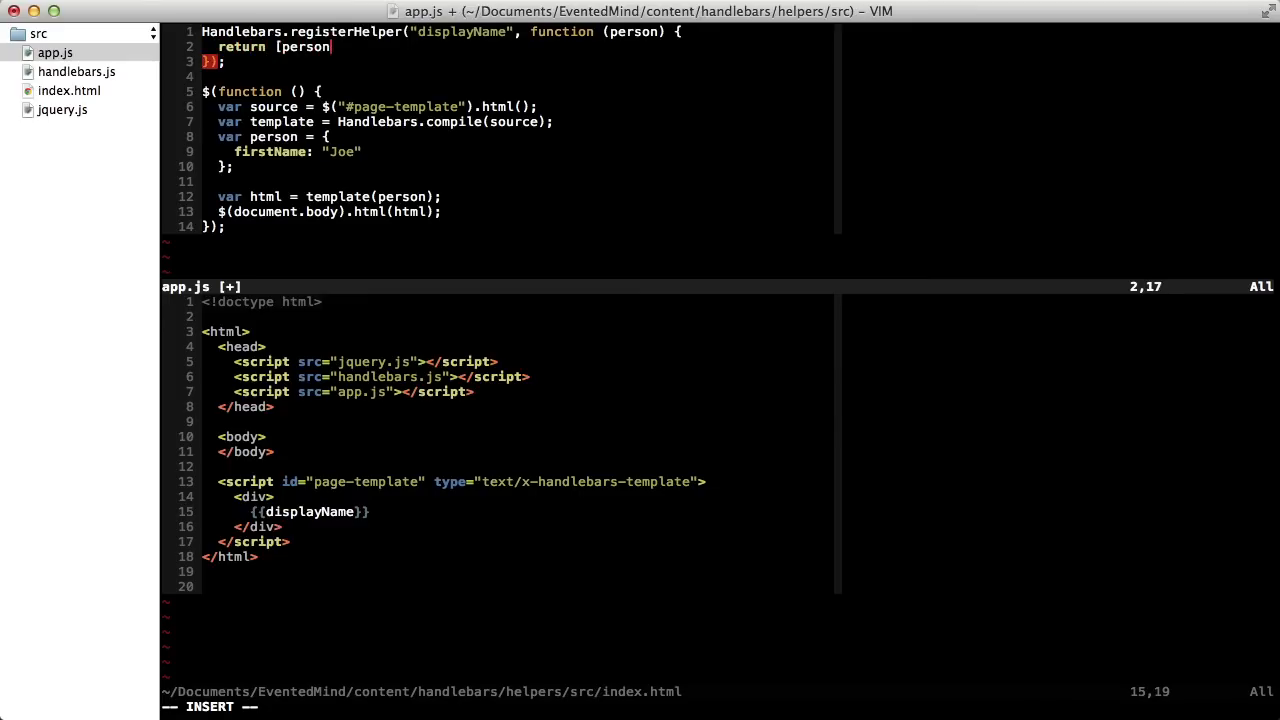
pyautogui.write('.firstName, perso')
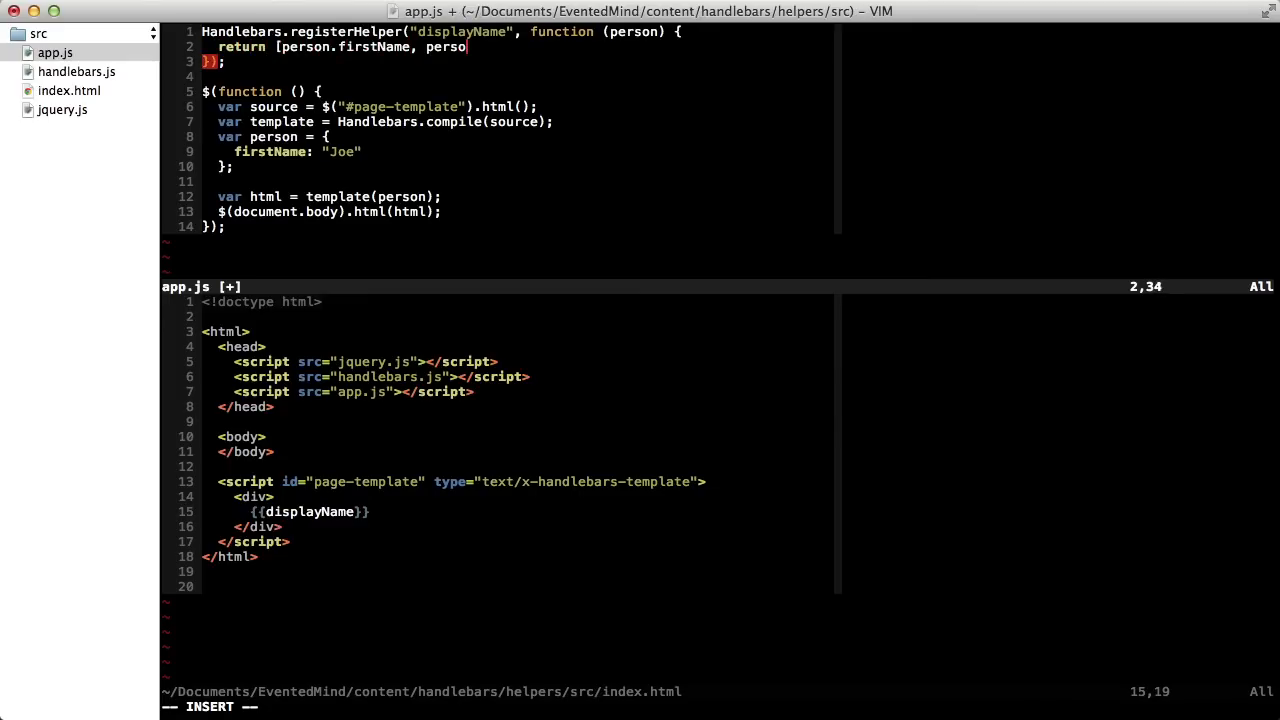
pyautogui.write('n.lastName].join')
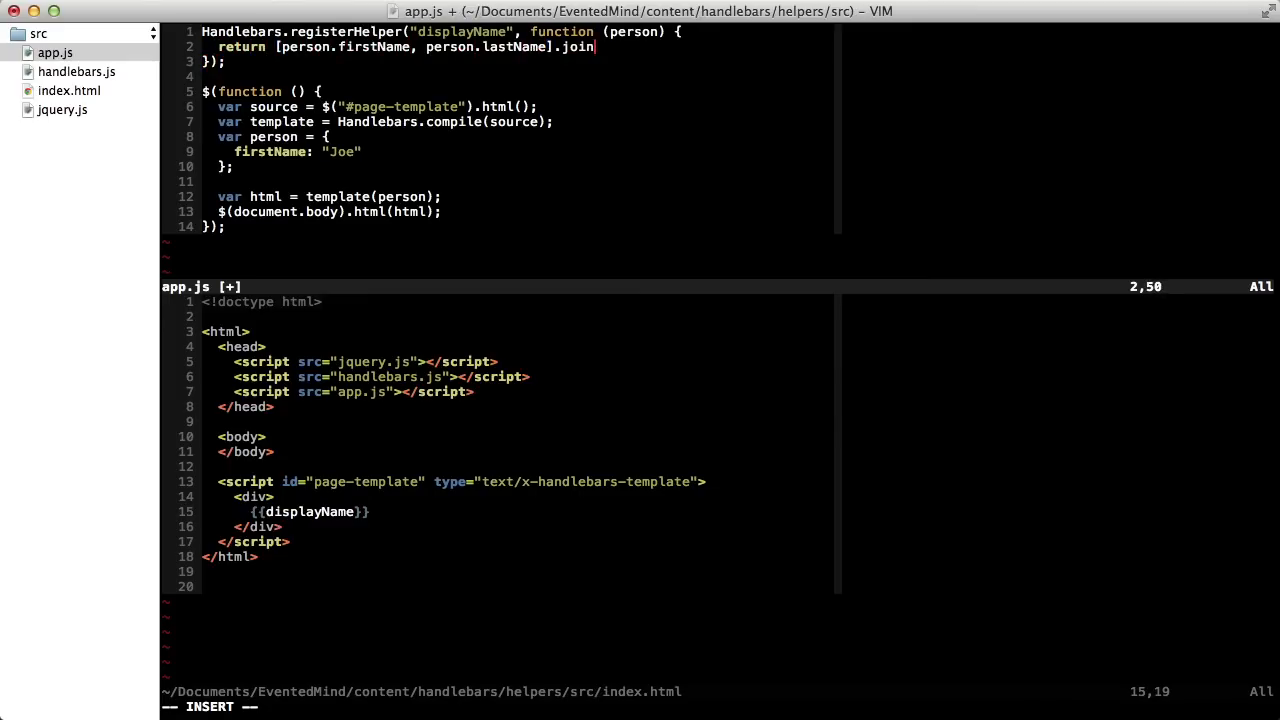
pyautogui.write('(" ");')
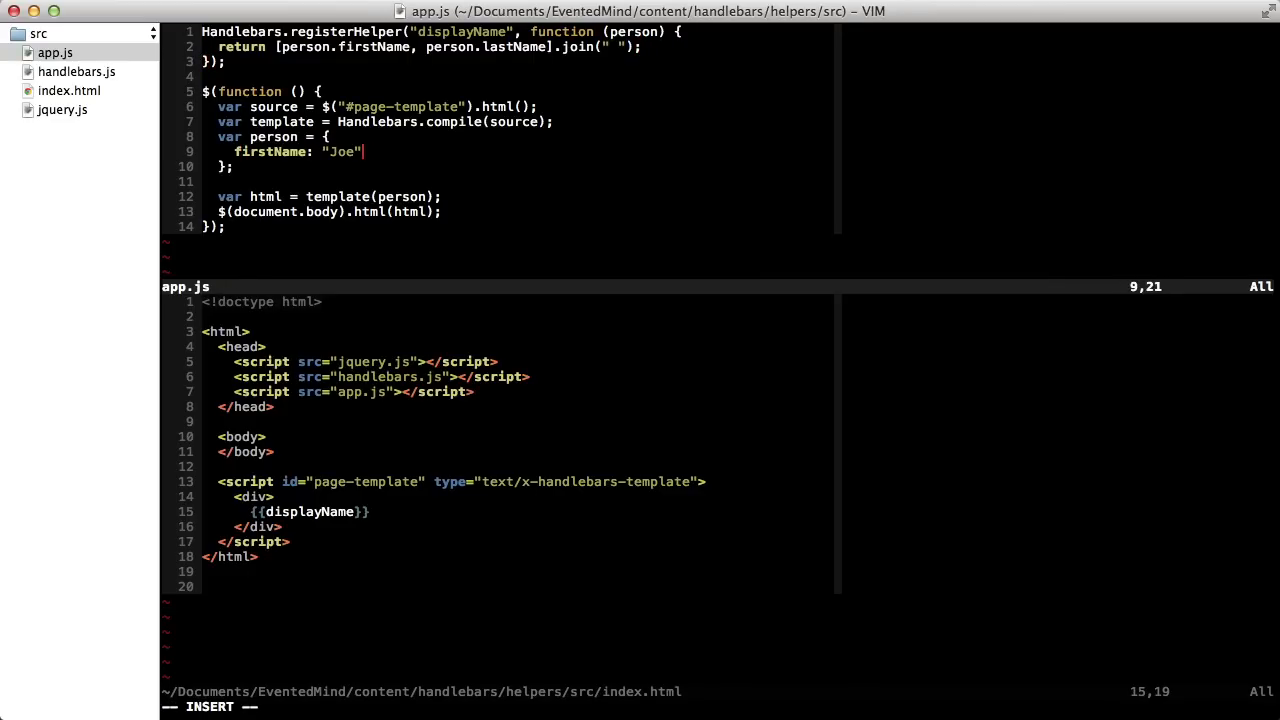
# Step: Add lastName "Last" to the person object and change the template call to {{displayName this}}
pyautogui.write(',')
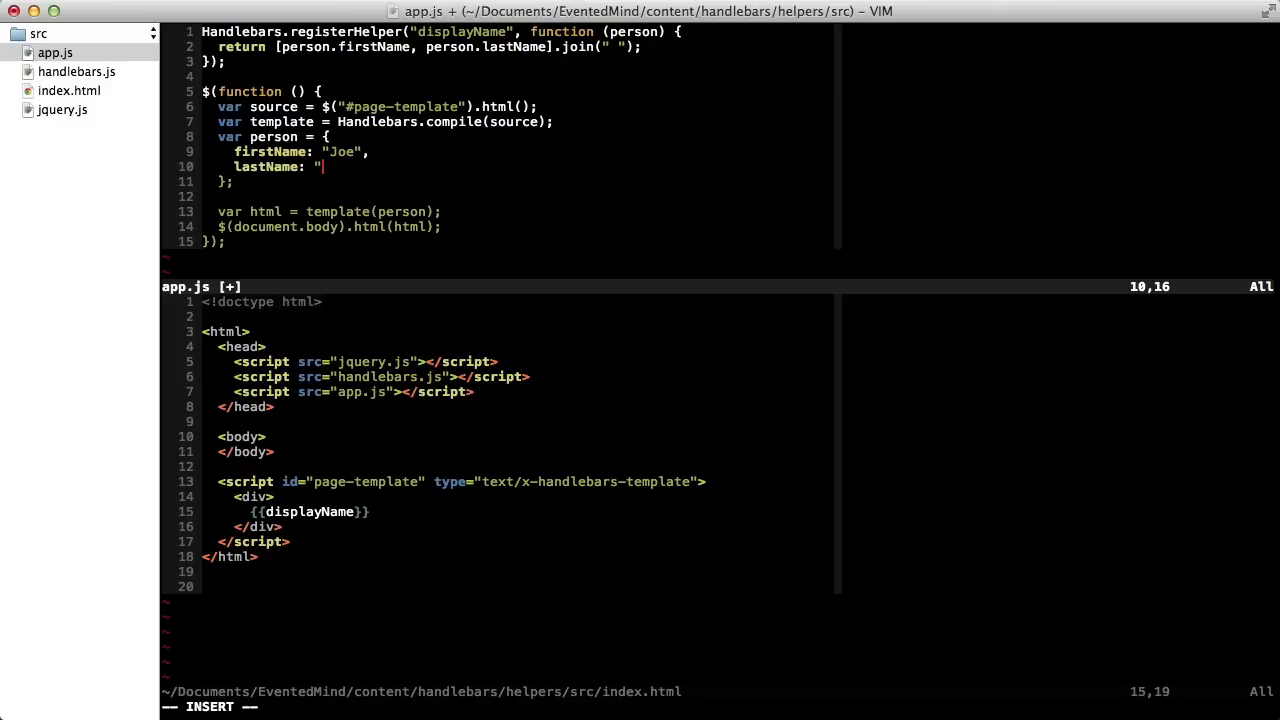
pyautogui.write('Last"')
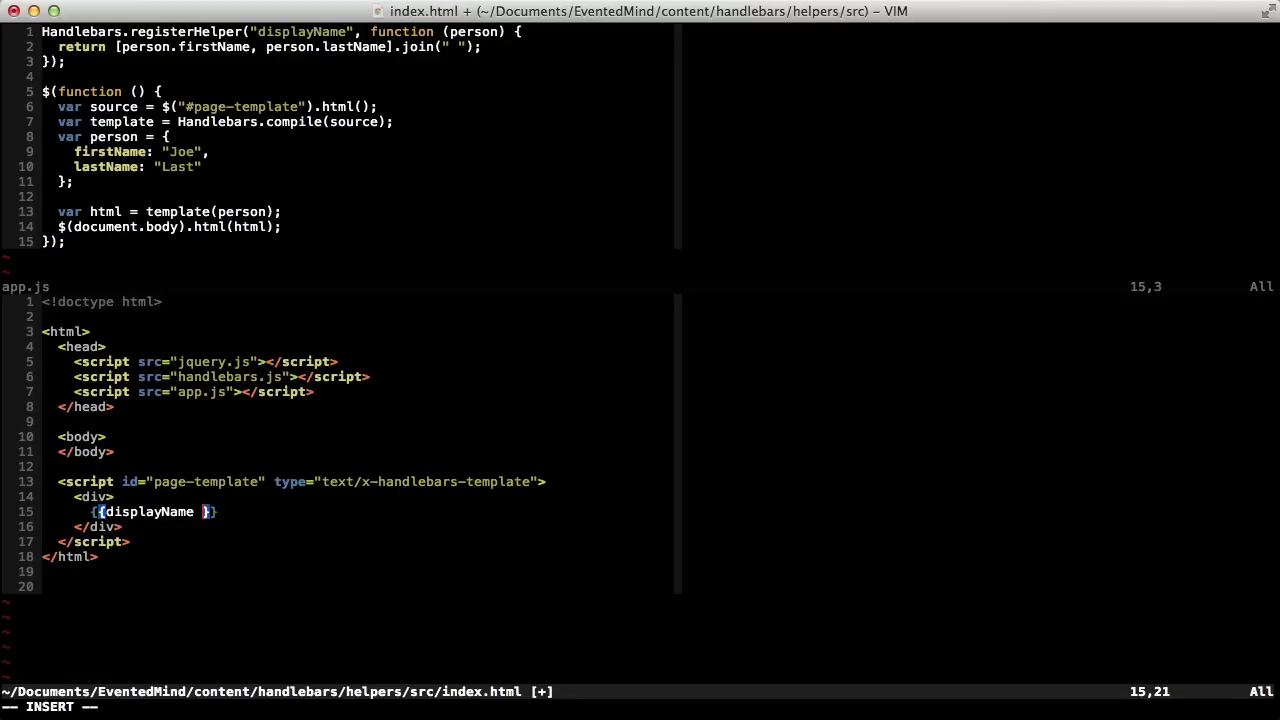
pyautogui.write('this')
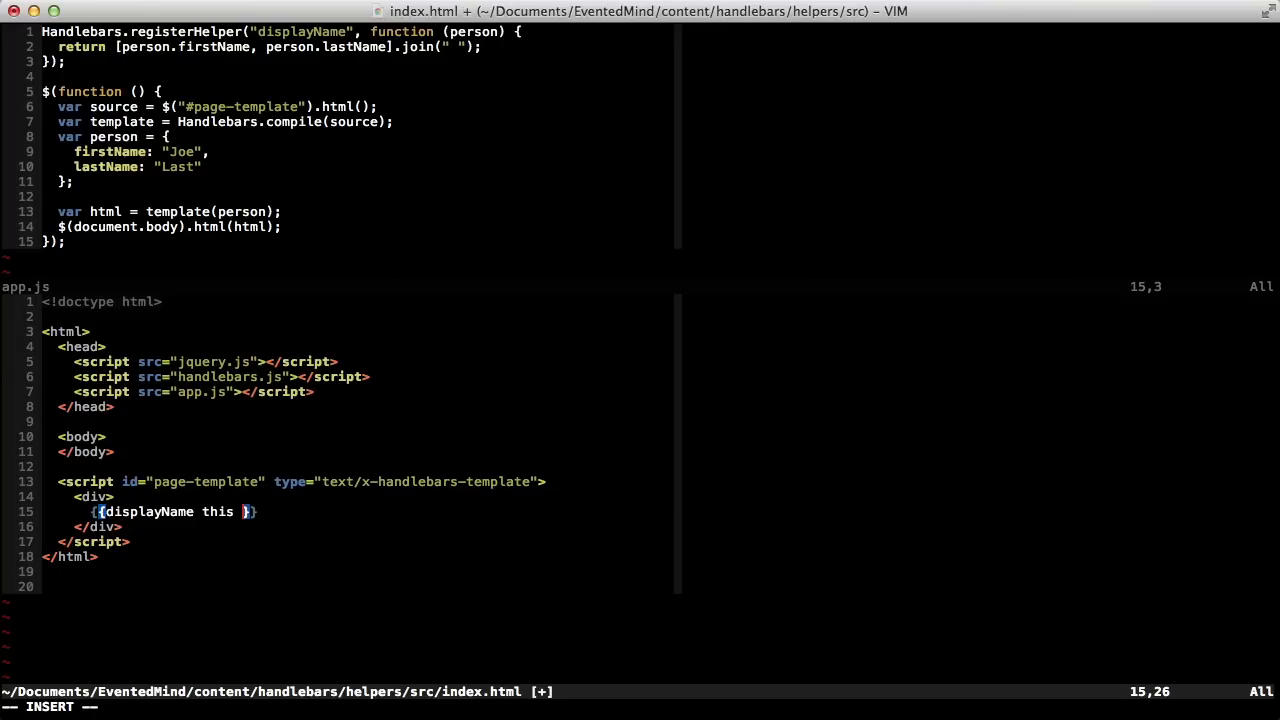
# Step: Pass "Hello," after this in the template and add a greeting parameter after person
pyautogui.write('"Hello"')
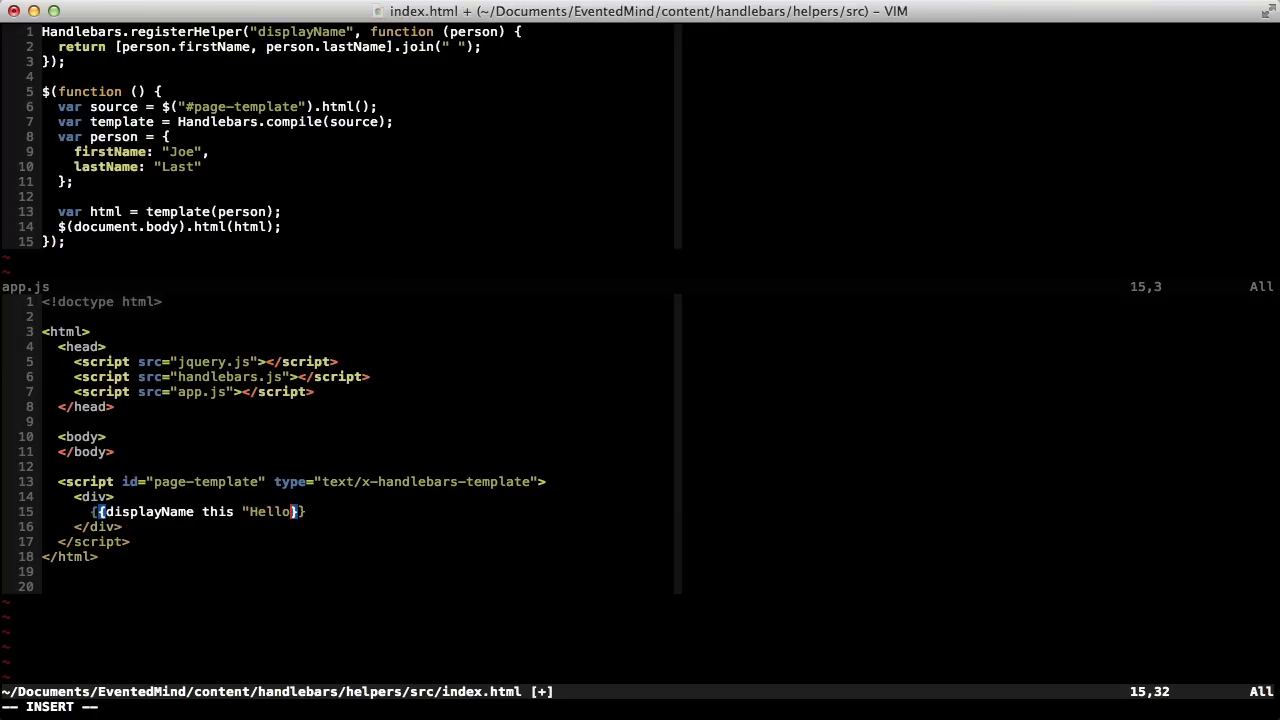
pyautogui.write(',"')
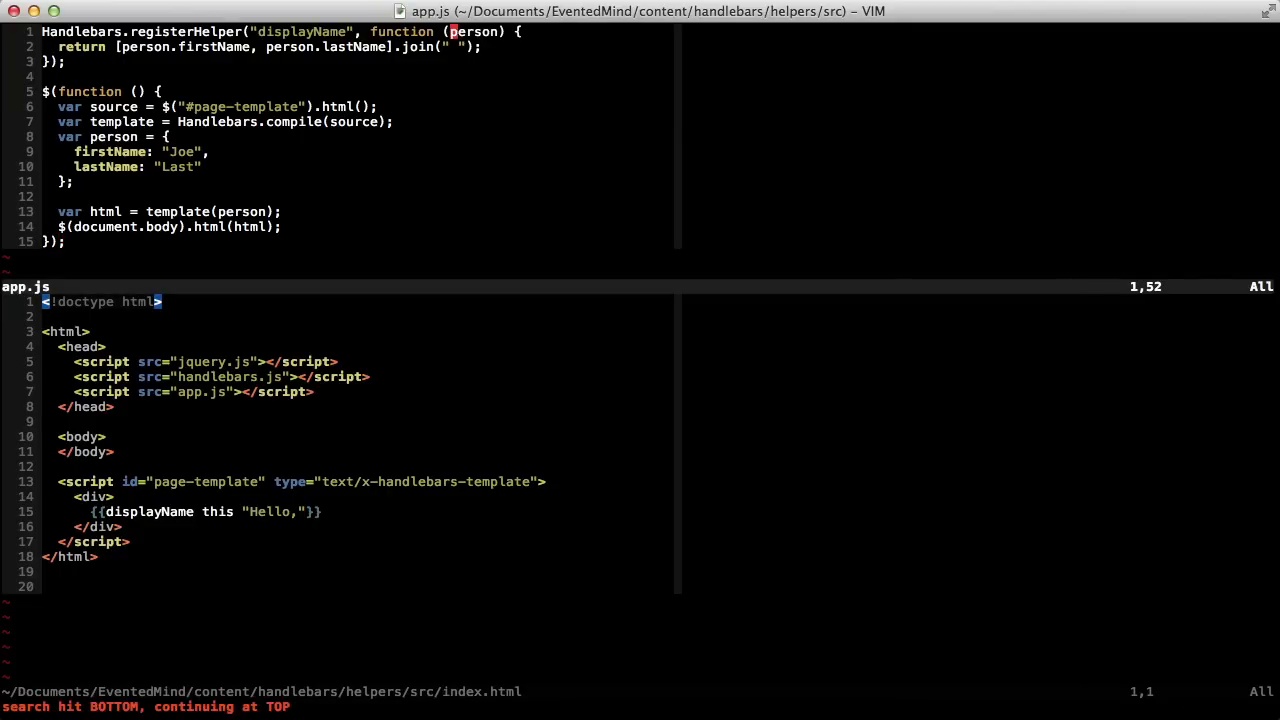
pyautogui.write(', g')
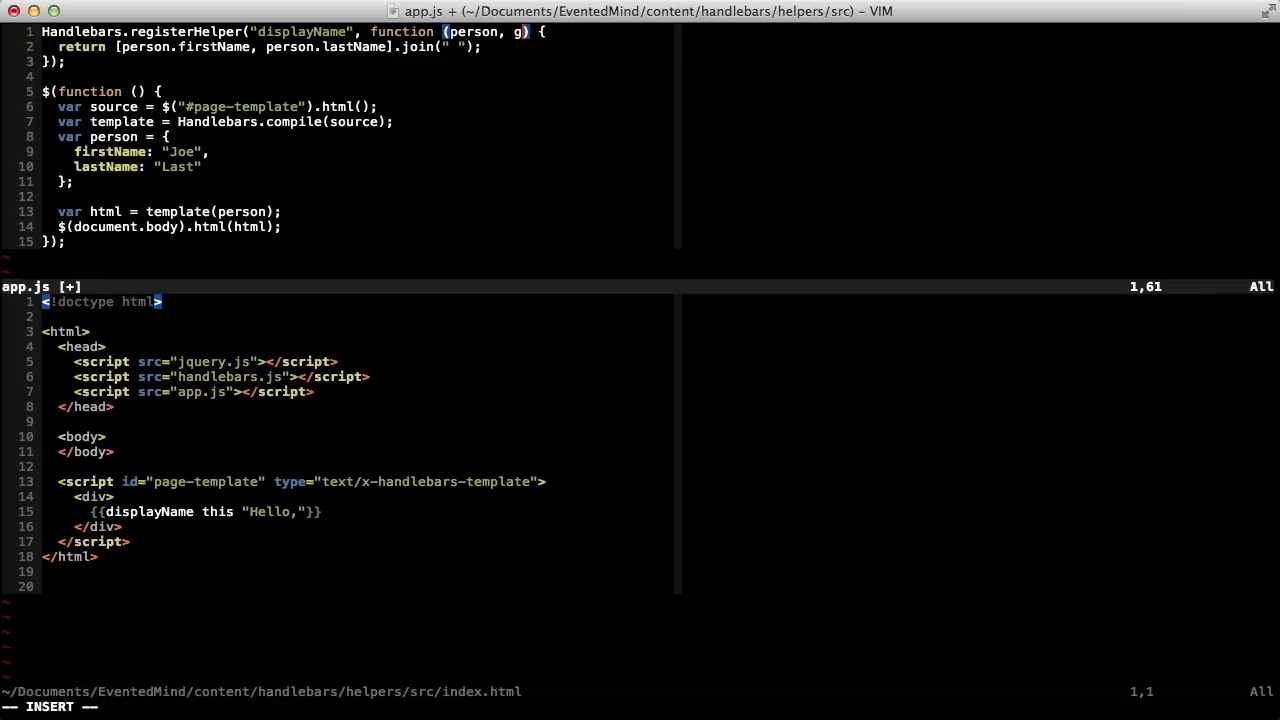
pyautogui.write('reeting')
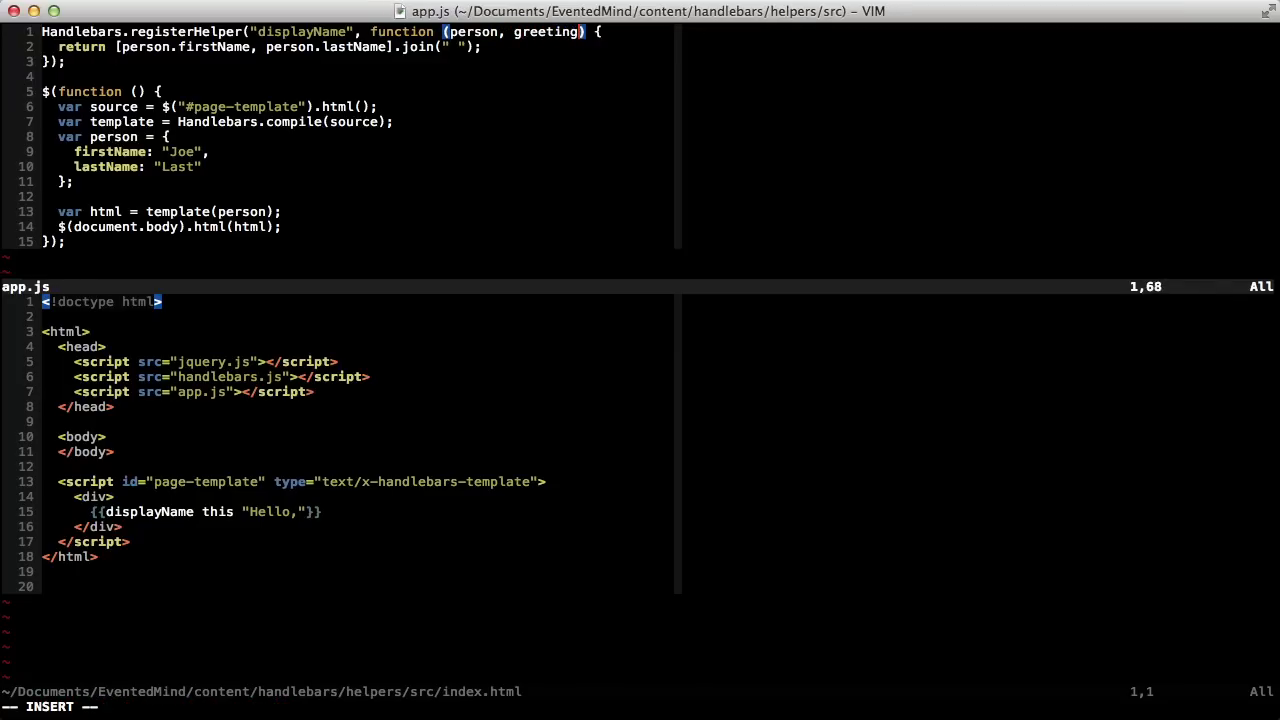